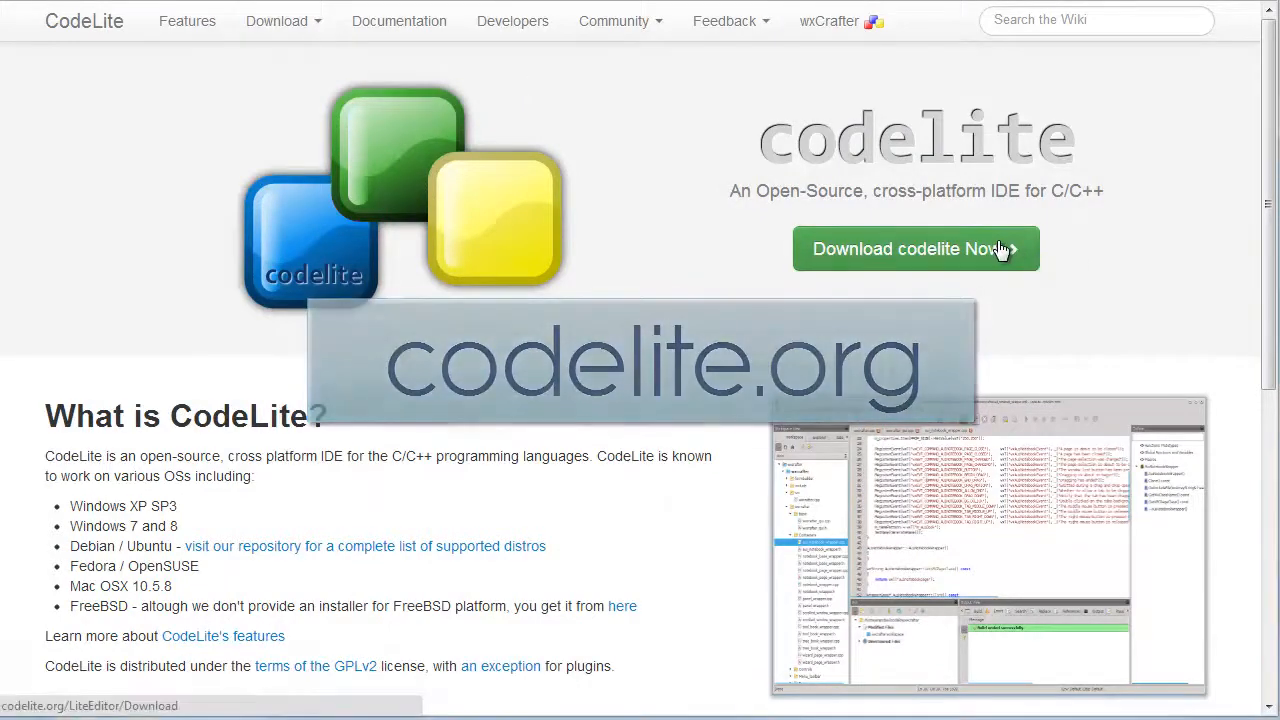
- Follow 'Download codelite Now' to the download page listing Mac, Windows and Linux binaries
left_click(914, 248)
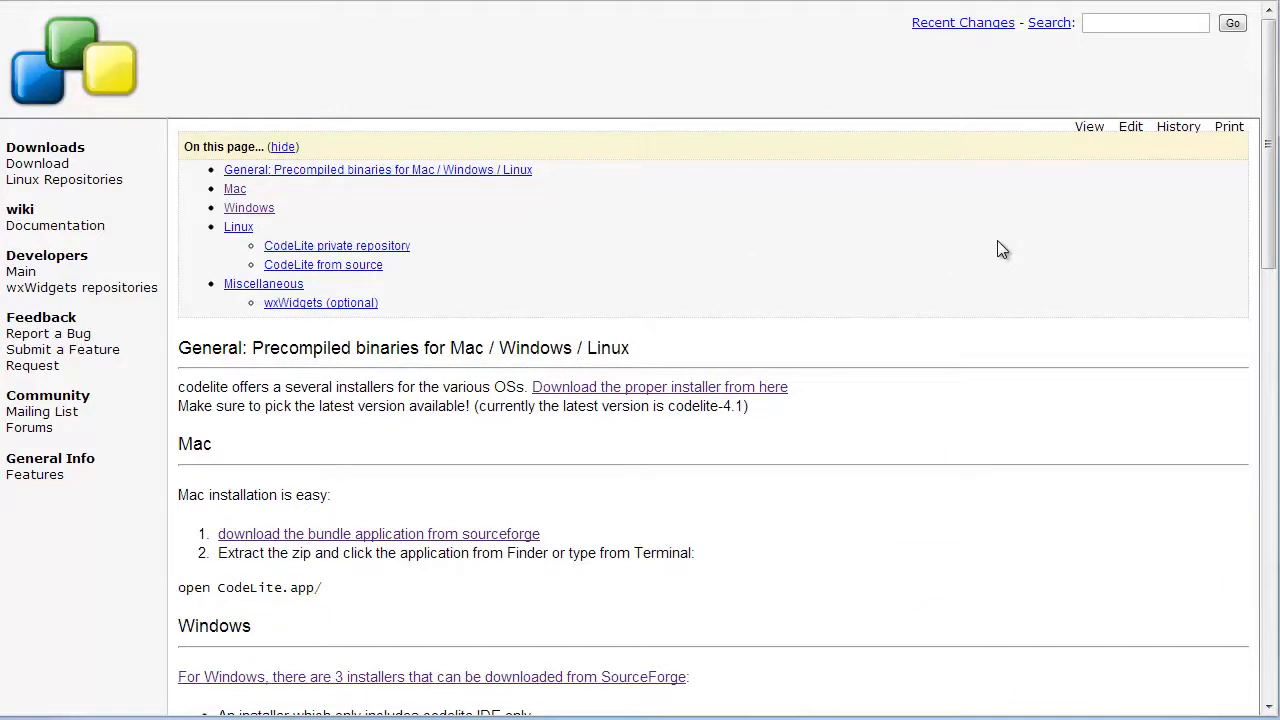
mouse_move(249, 208)
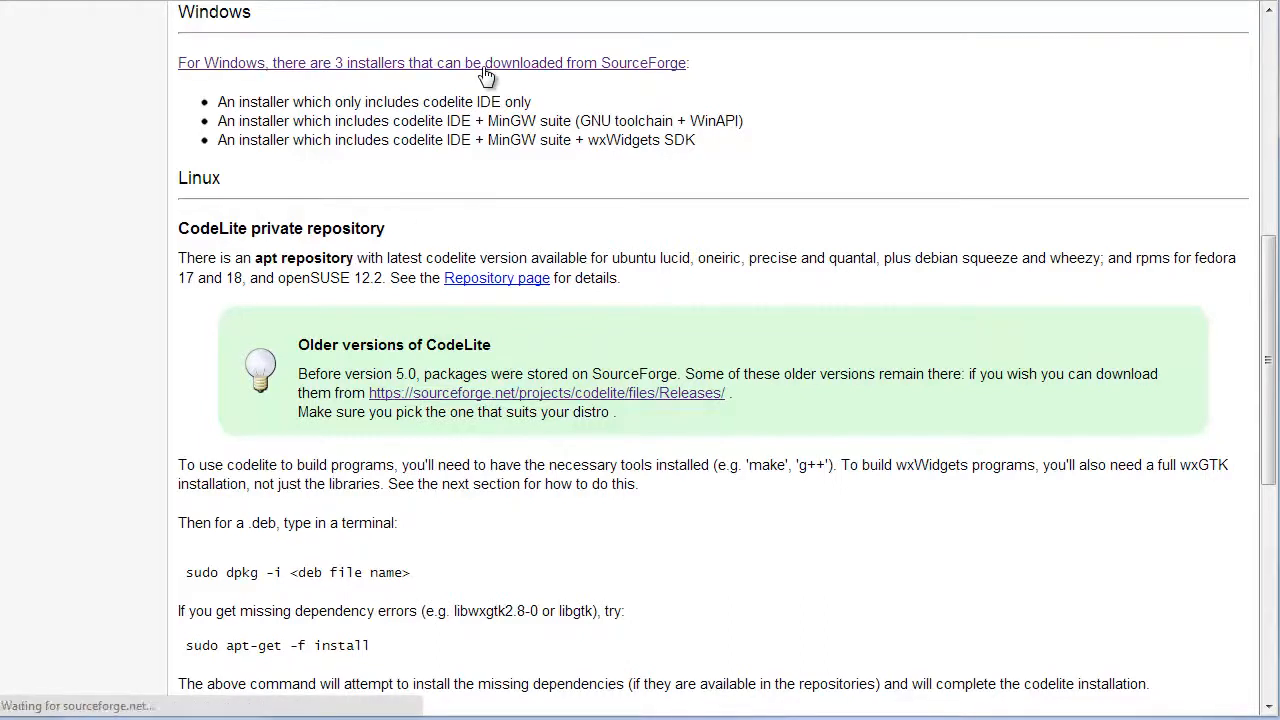
- Follow the SourceForge link to CodeLite's releases page with the codelite-5.2 folder
left_click(432, 62)
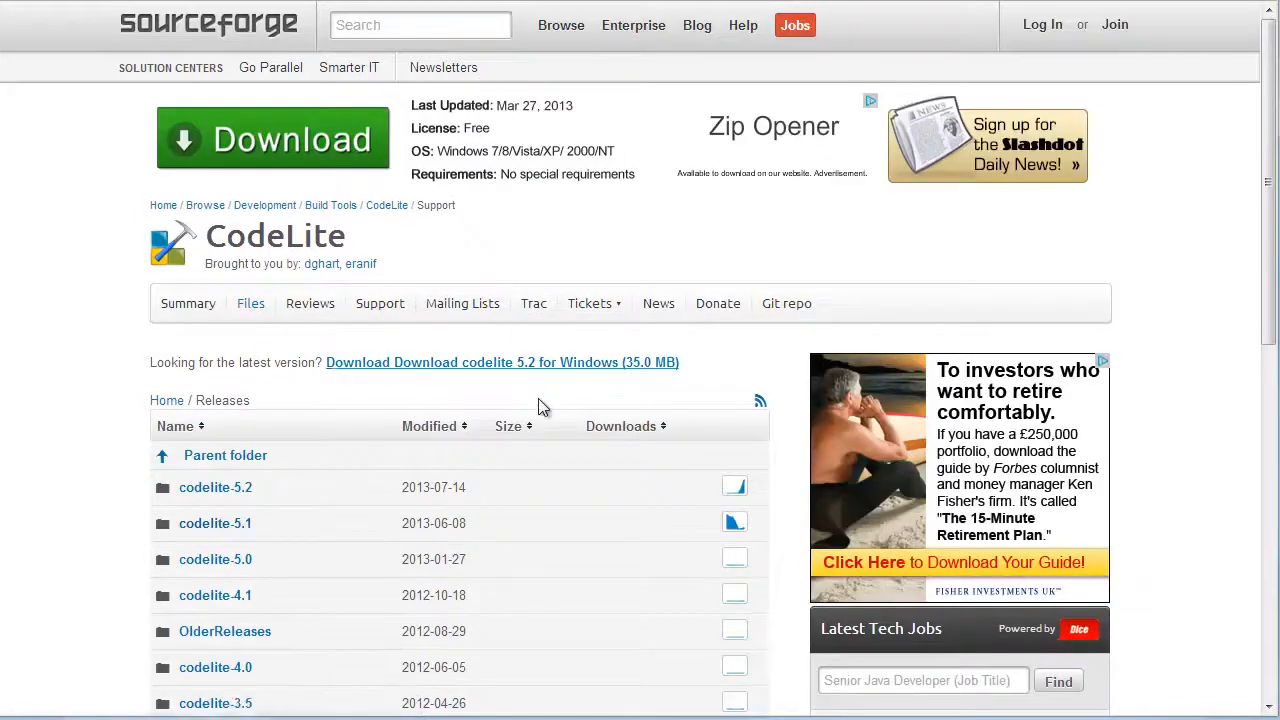
mouse_move(575, 367)
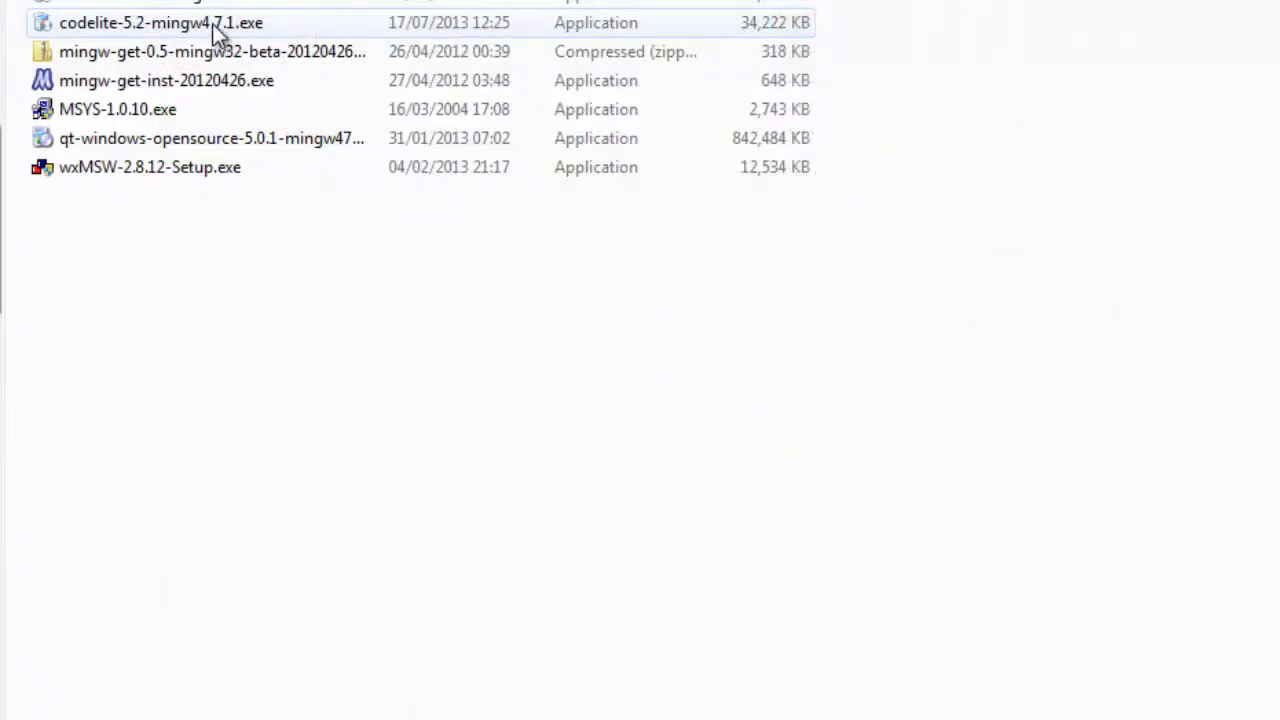
- Launch codelite-5.2-mingw4.7.1.exe, allowing it past the unverified-publisher security warning
double_click(161, 22)
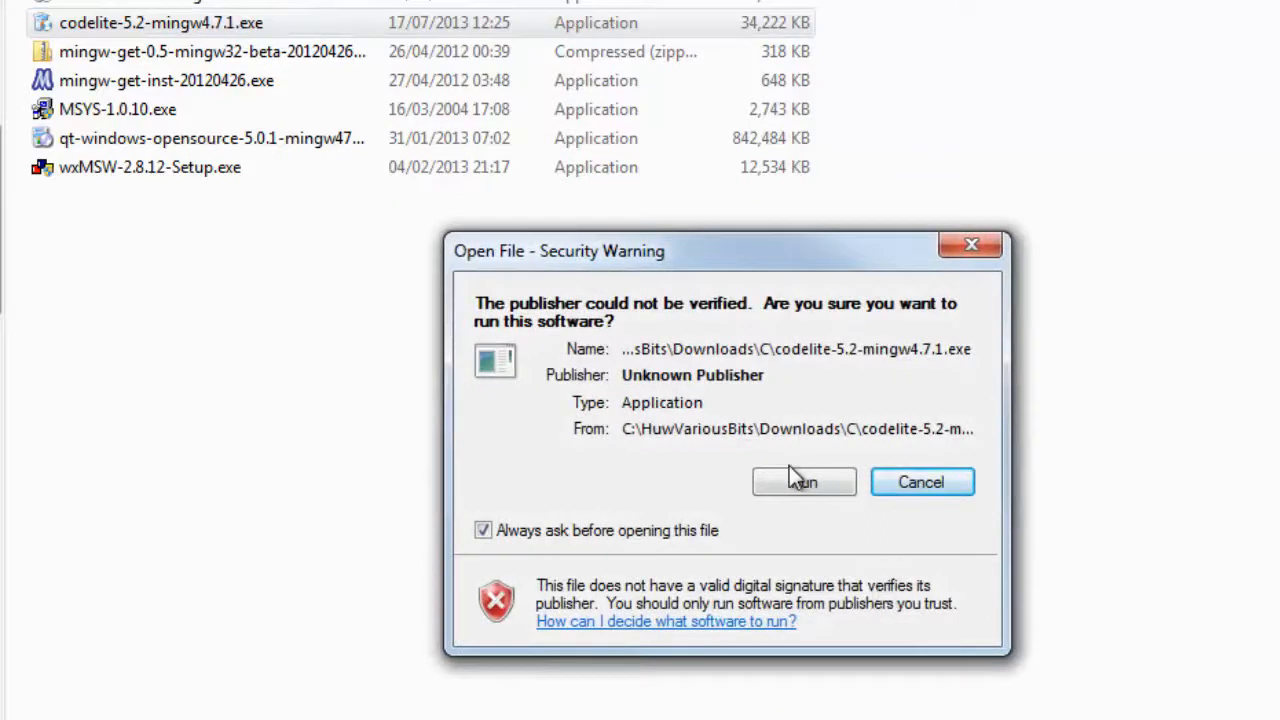
mouse_move(805, 470)
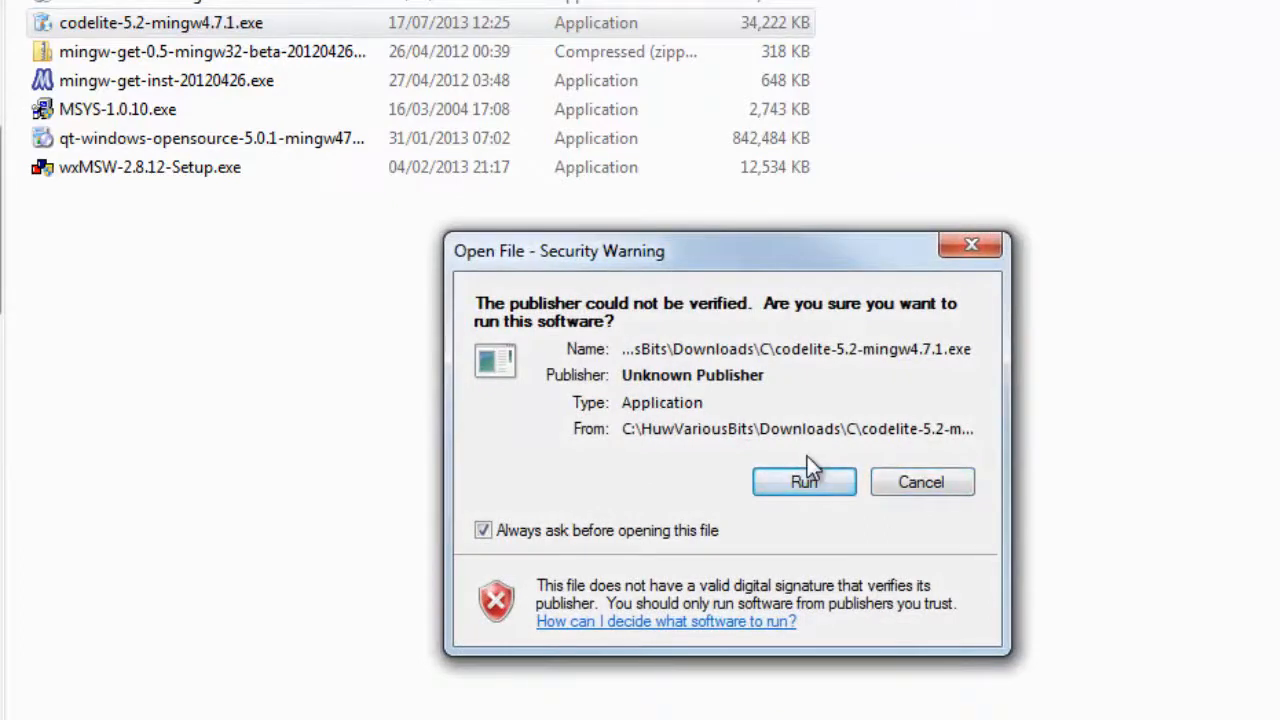
left_click(804, 481)
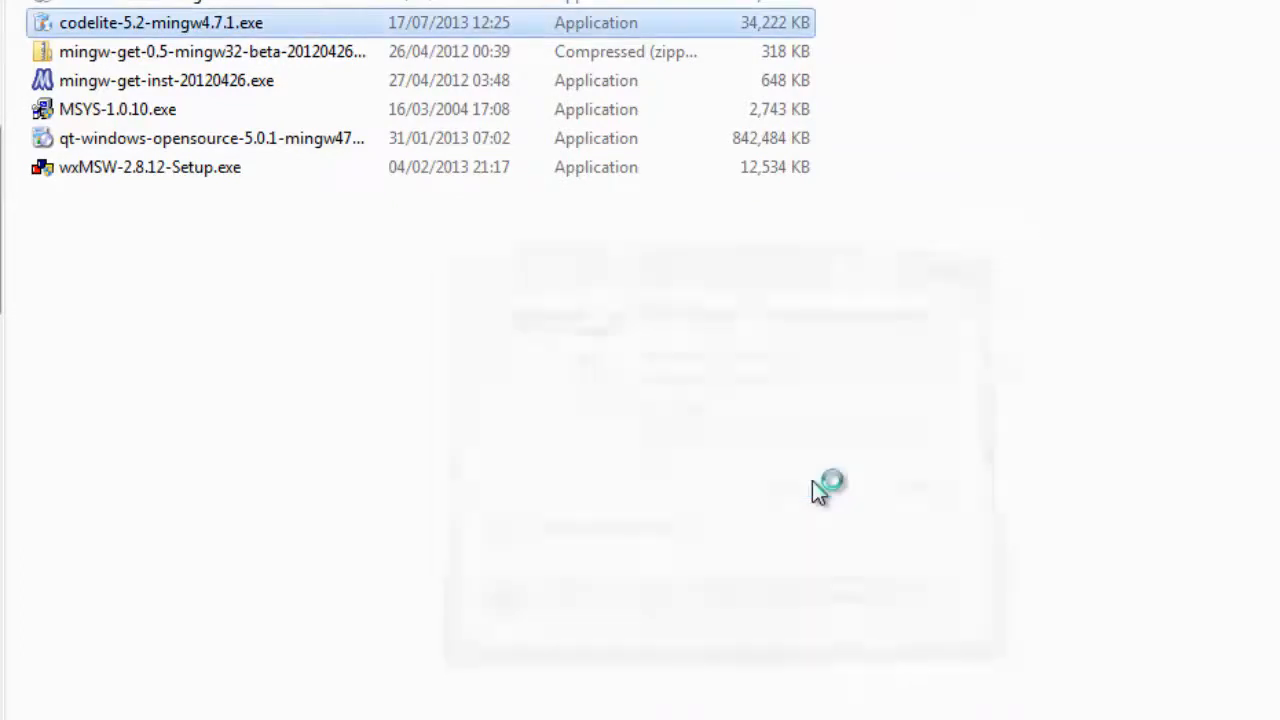
double_click(161, 22)
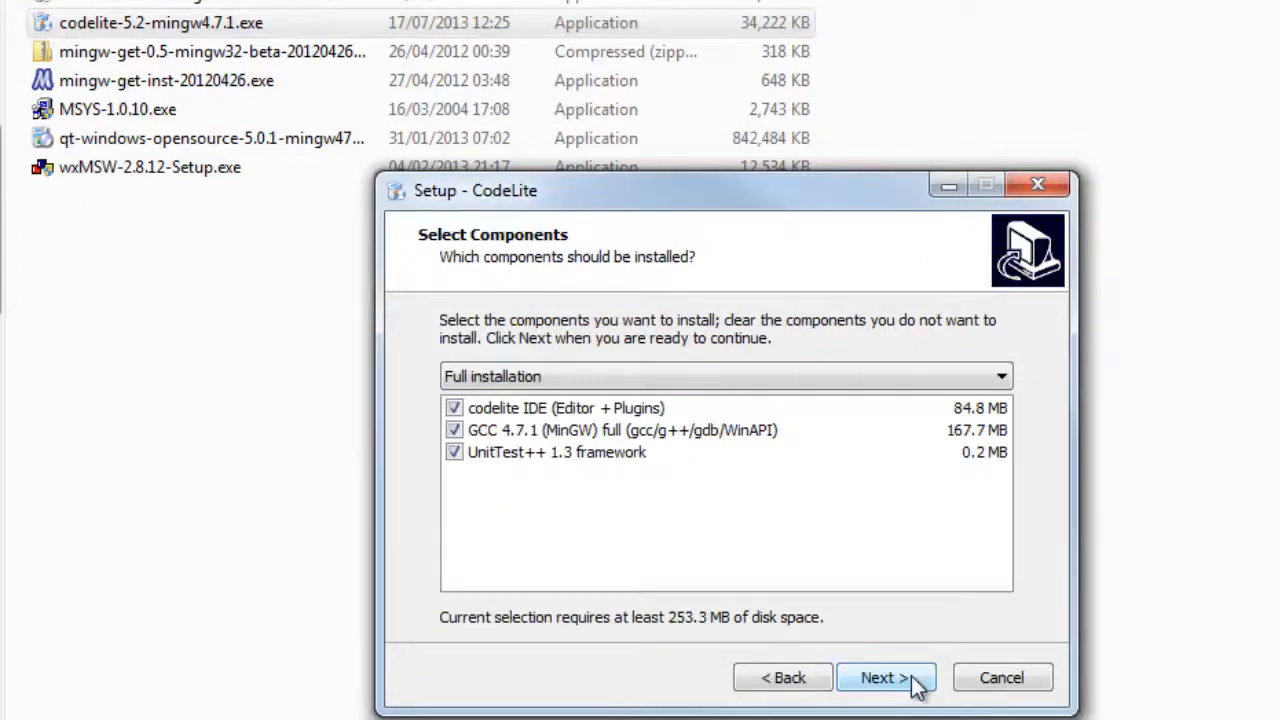
- Accept Full installation, C:\UnitTest++-1.3 and C:\MinGW-4.7.1 folders, with no extra icons
left_click(884, 677)
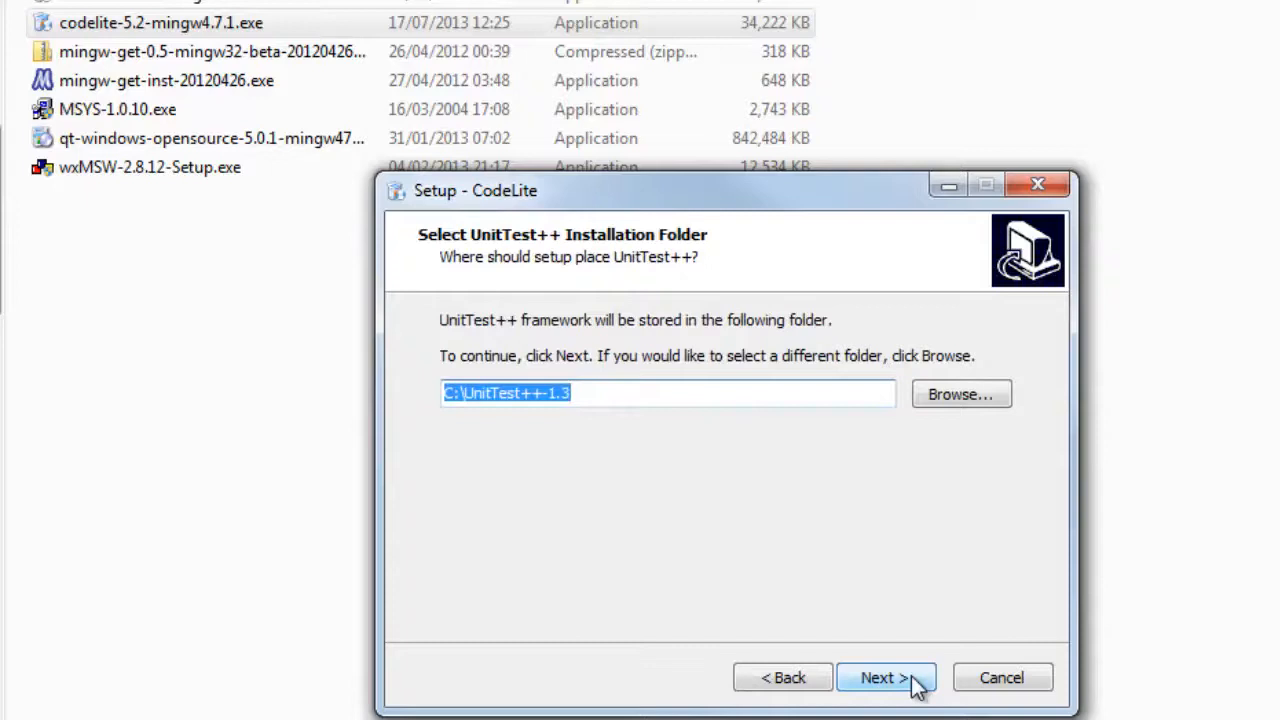
left_click(877, 677)
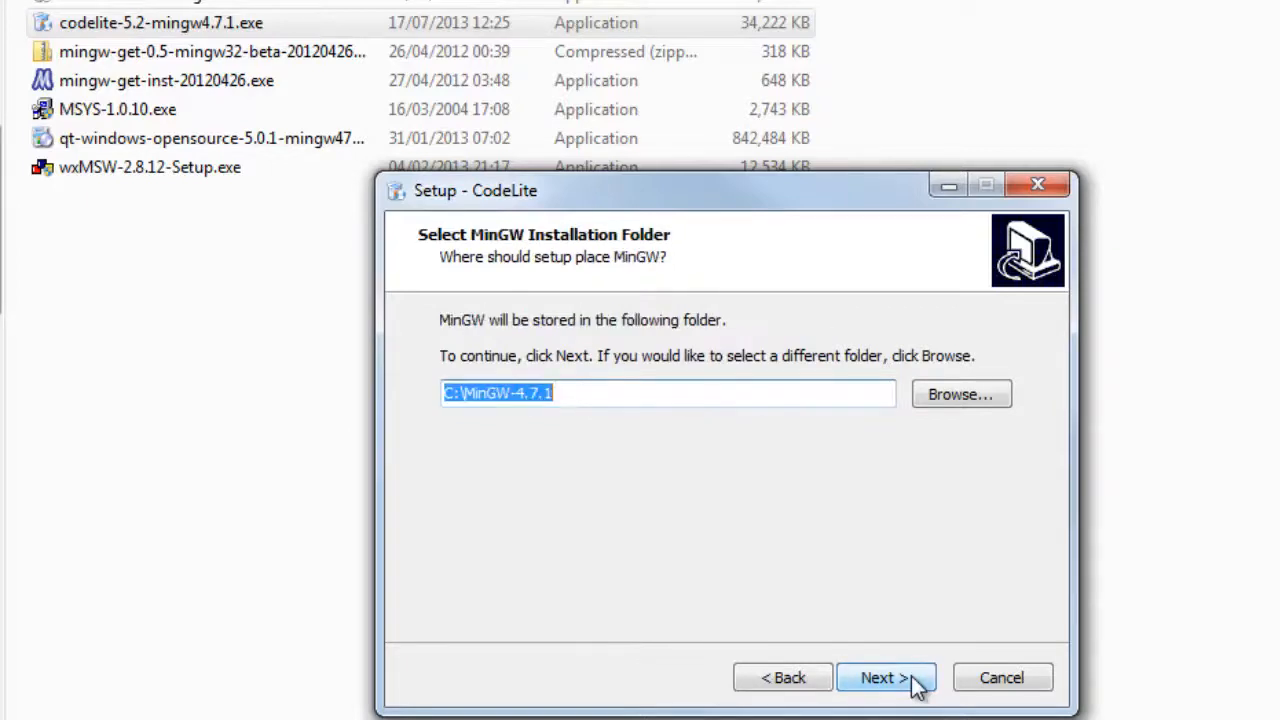
left_click(884, 677)
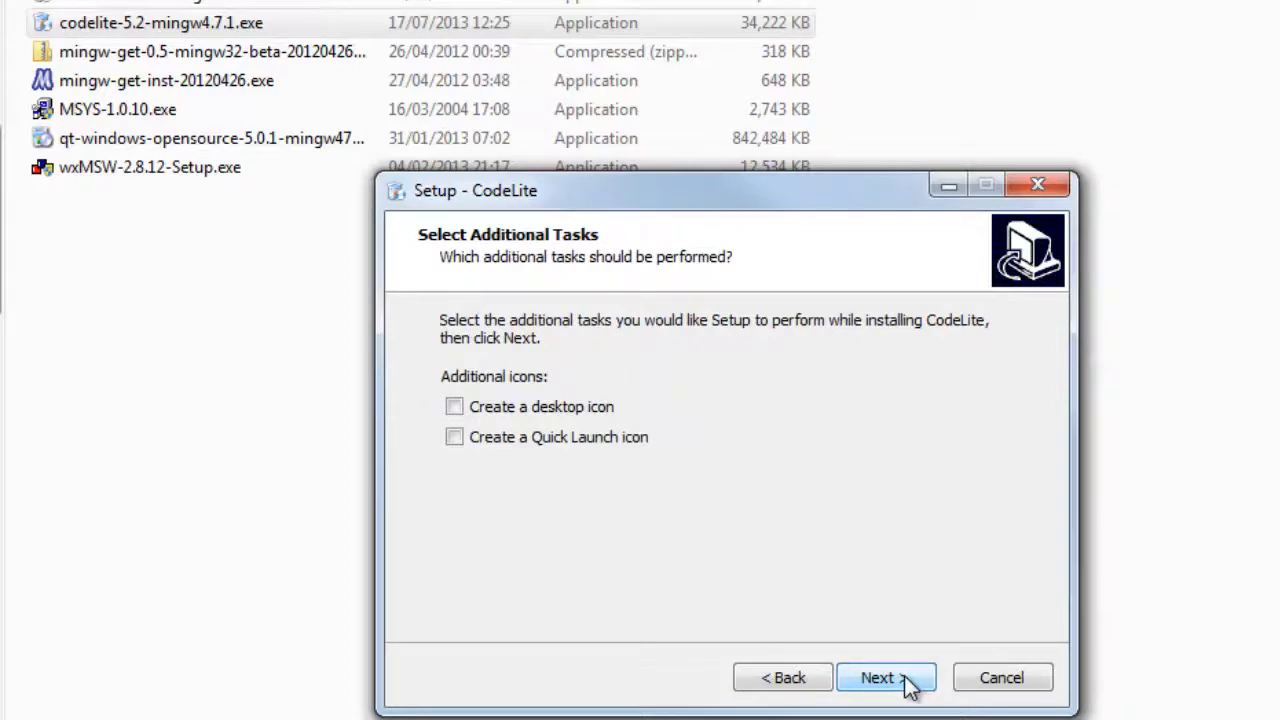
left_click(877, 677)
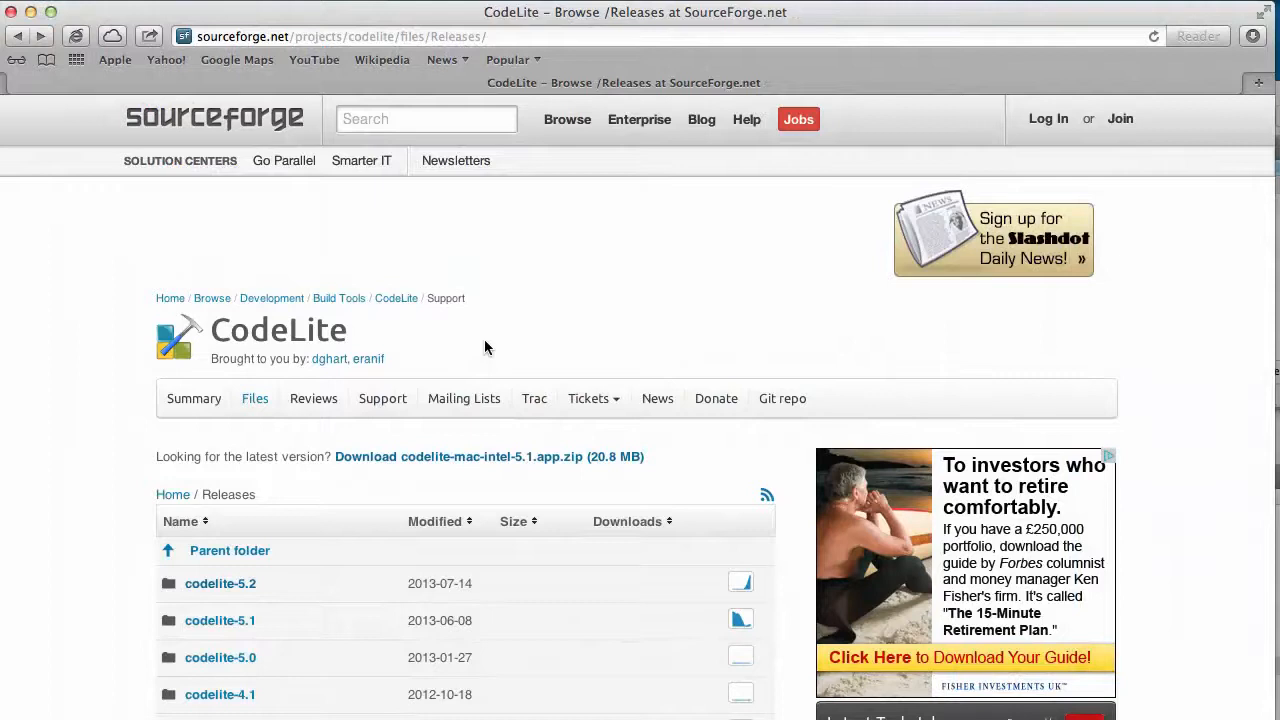
mouse_move(561, 468)
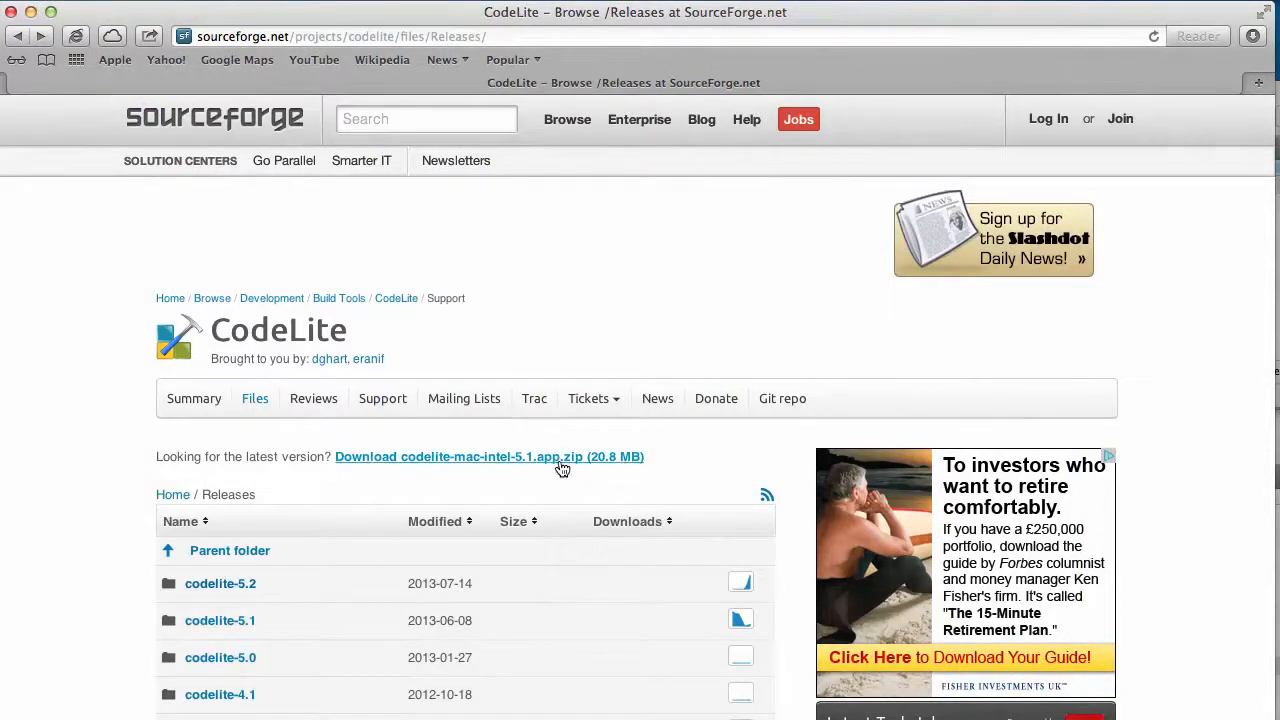
mouse_move(533, 468)
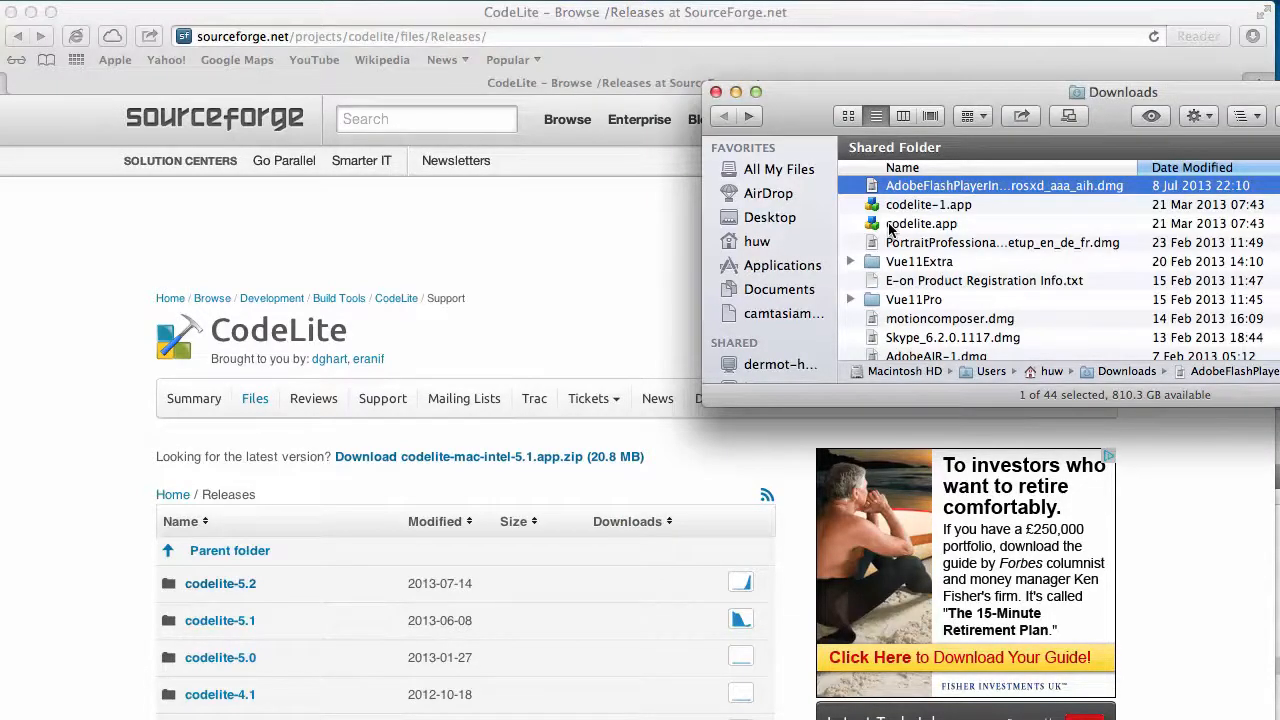
- Move codelite.app from Downloads into Applications and launch it from there
left_click(921, 223)
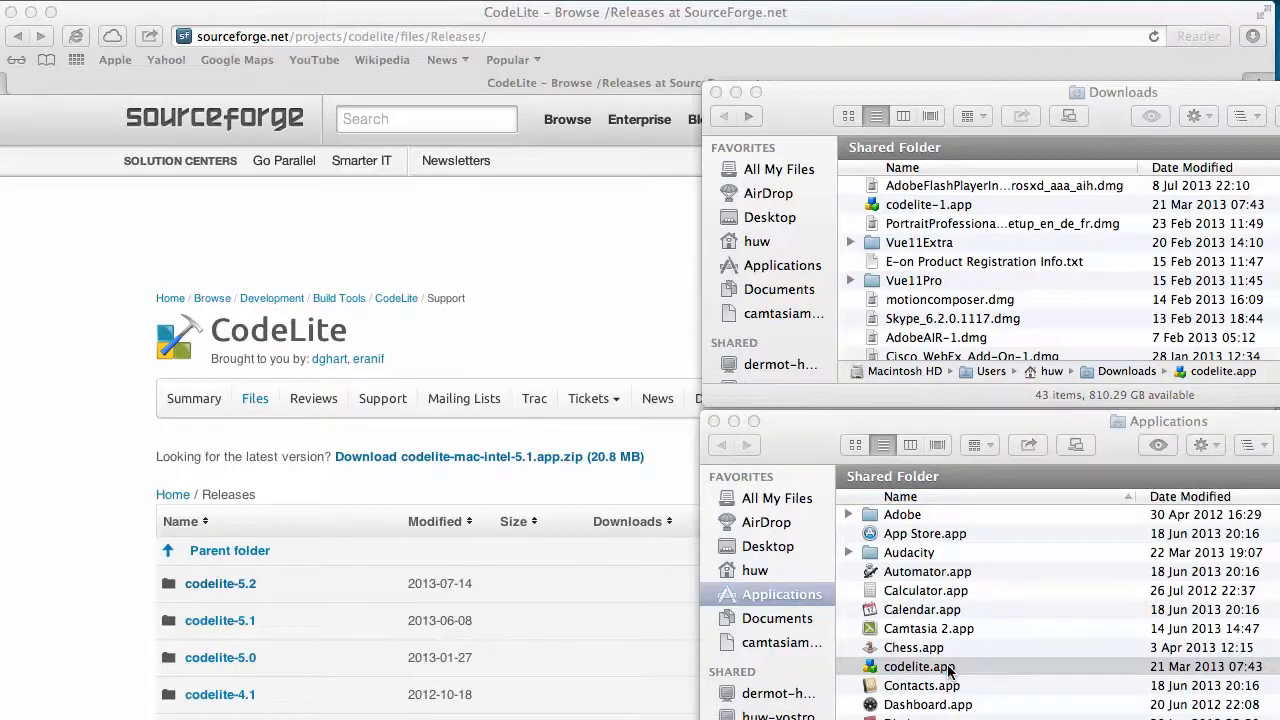
double_click(919, 666)
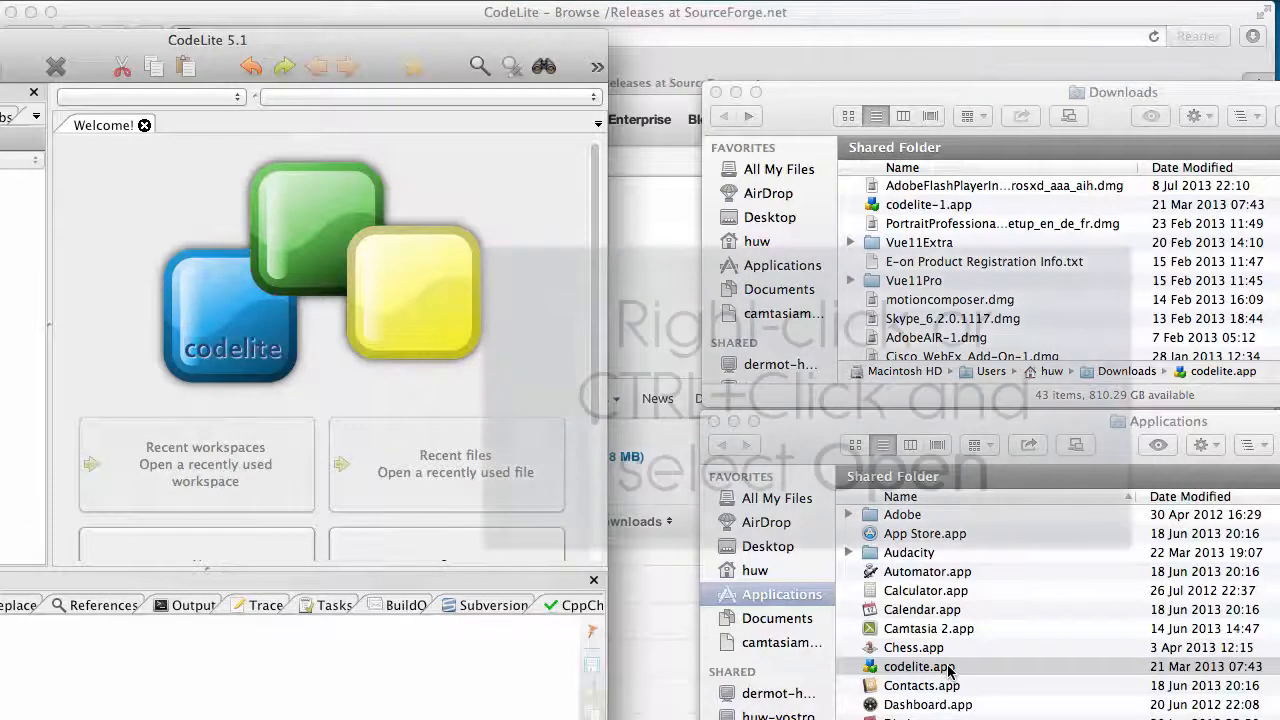
- Bring up codelite.app's Open context menu in Applications to bypass the unidentified-developer block
right_click(919, 666)
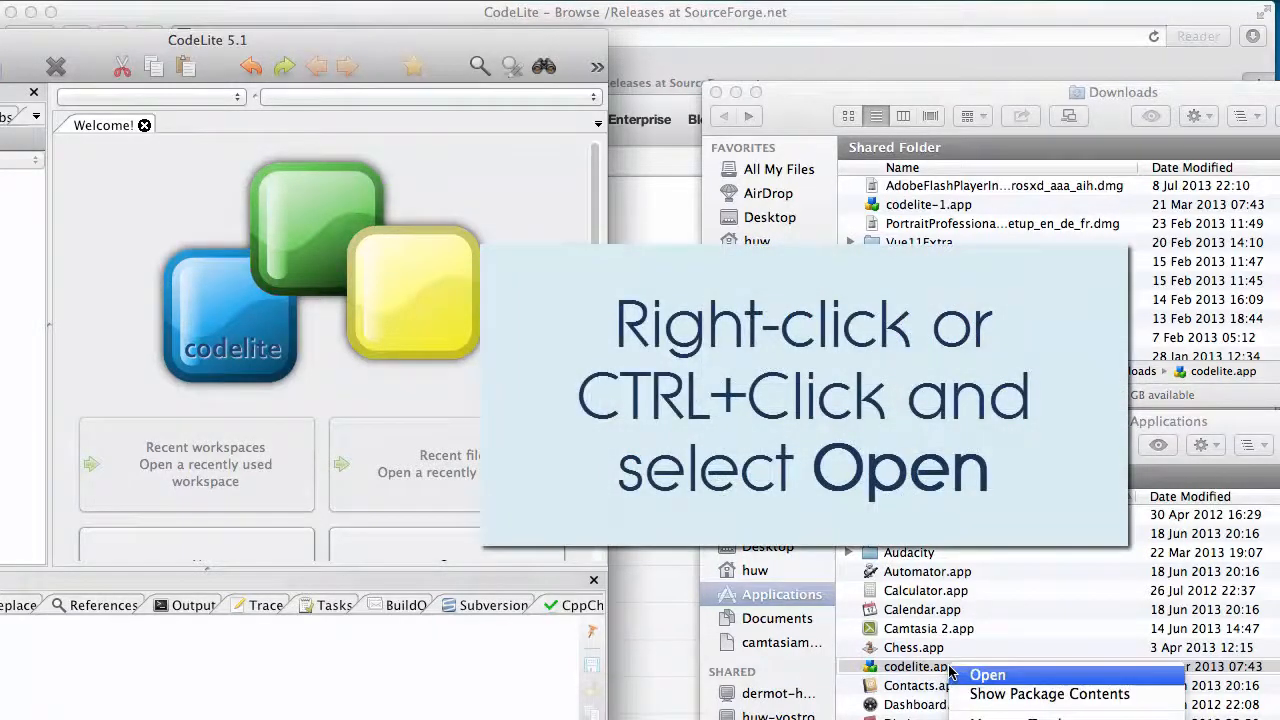